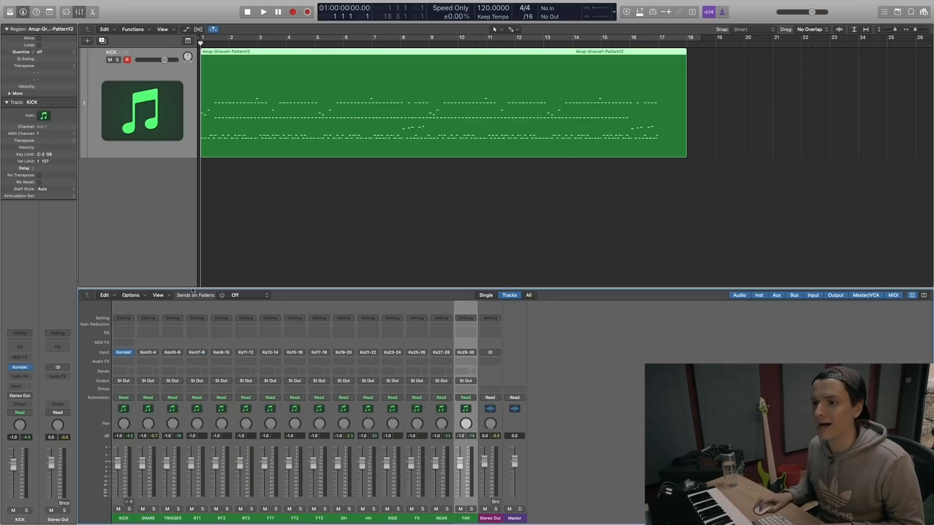
Create a track for each selected drum aux channel, KICK through FAR, from the mixer.
left_click(247, 210)
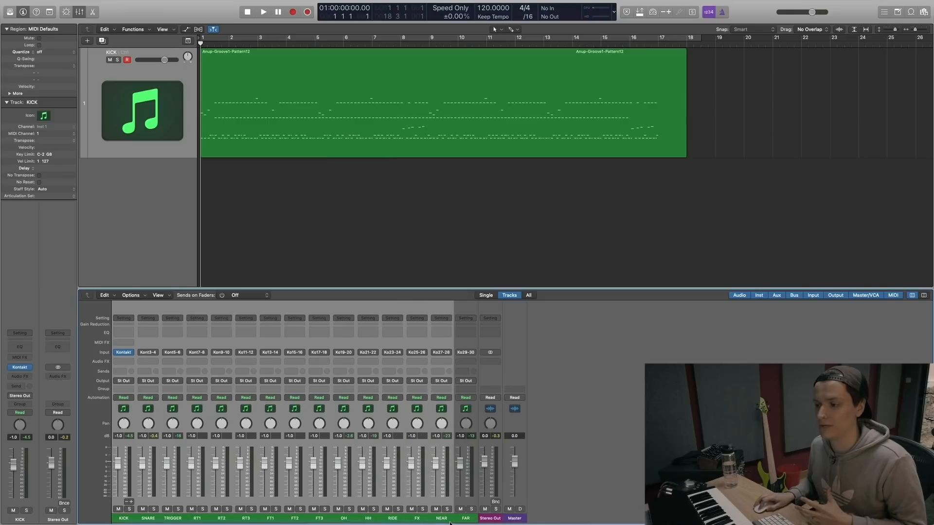
right_click(466, 477)
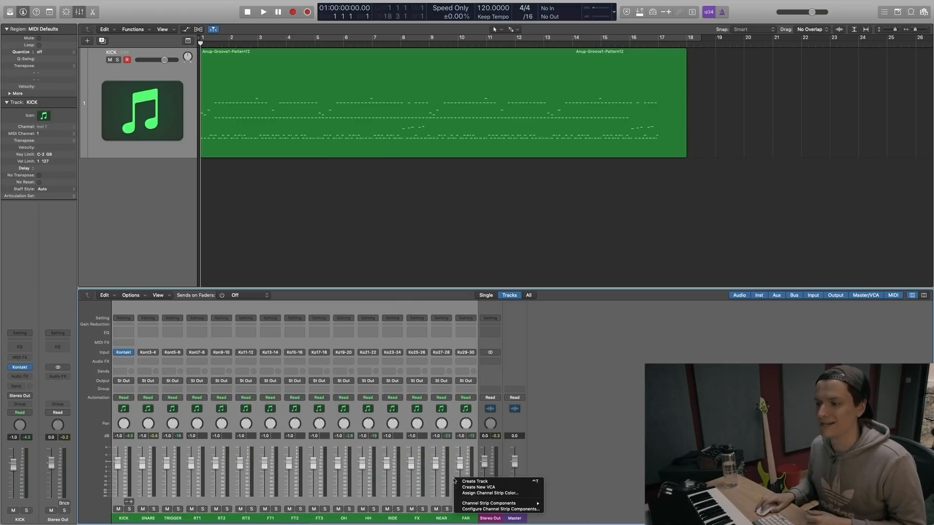
left_click(475, 481)
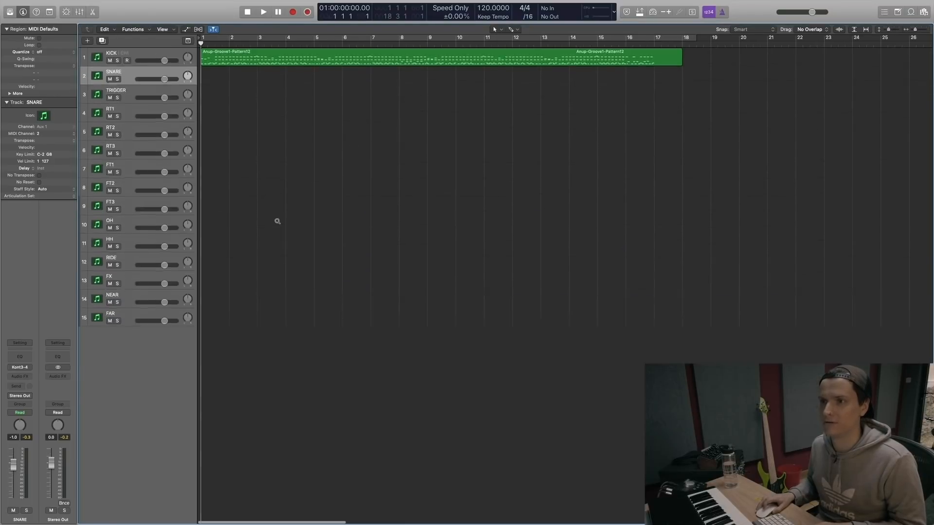
Enlarge the track heights and play back the drum groove.
left_click(112, 57)
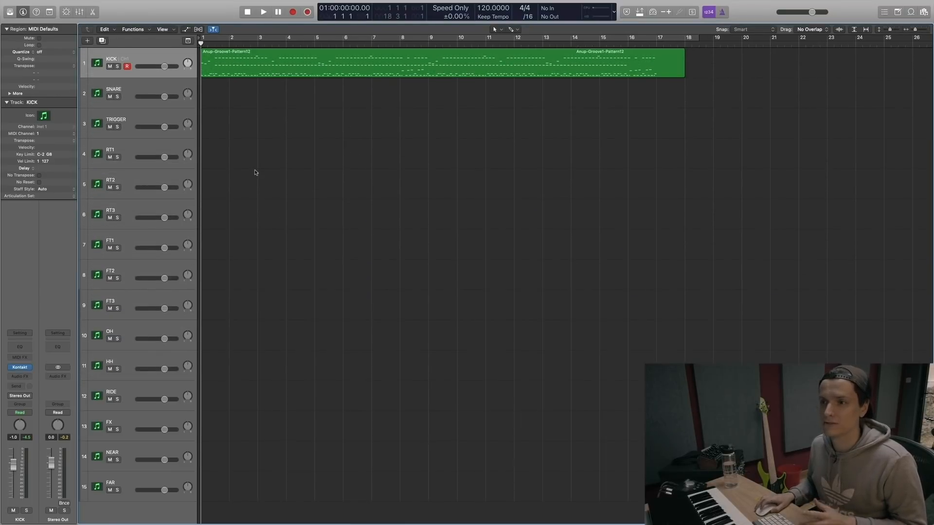
mouse_move(147, 452)
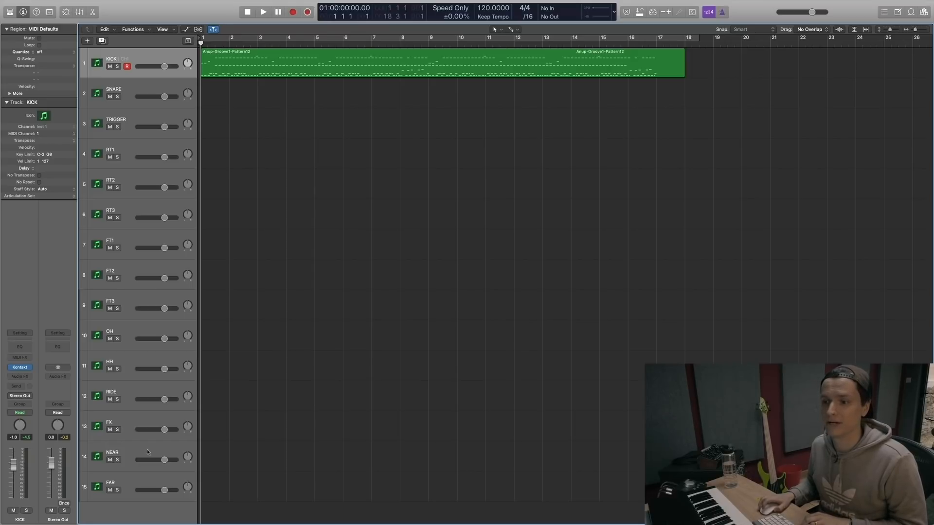
left_click(262, 11)
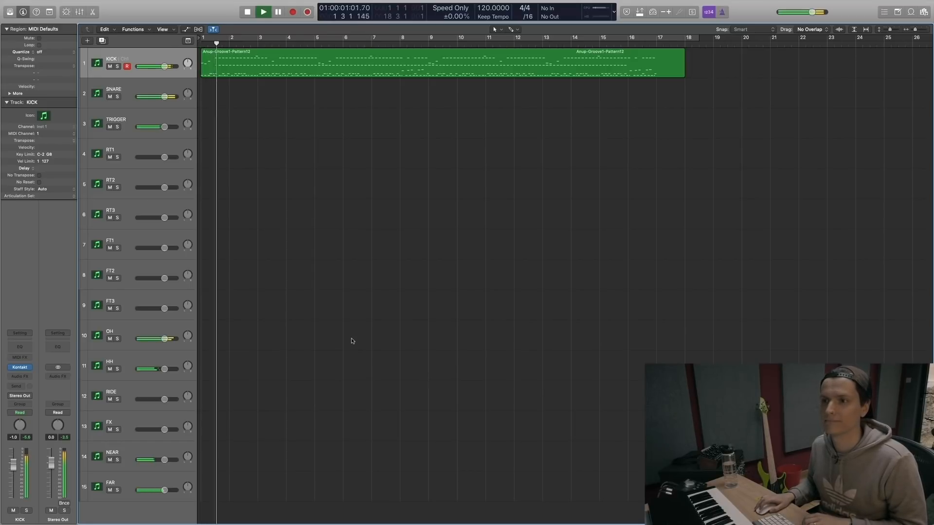
left_click(263, 11)
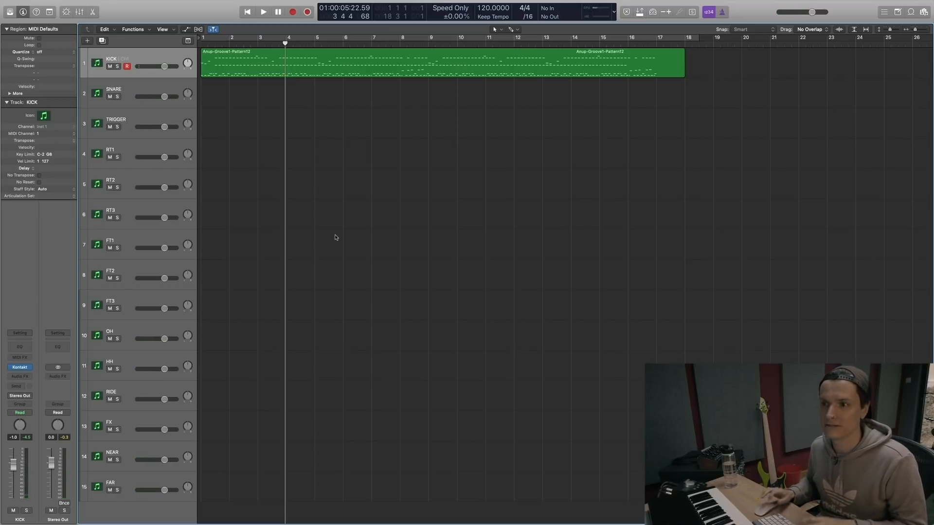
left_click(187, 29)
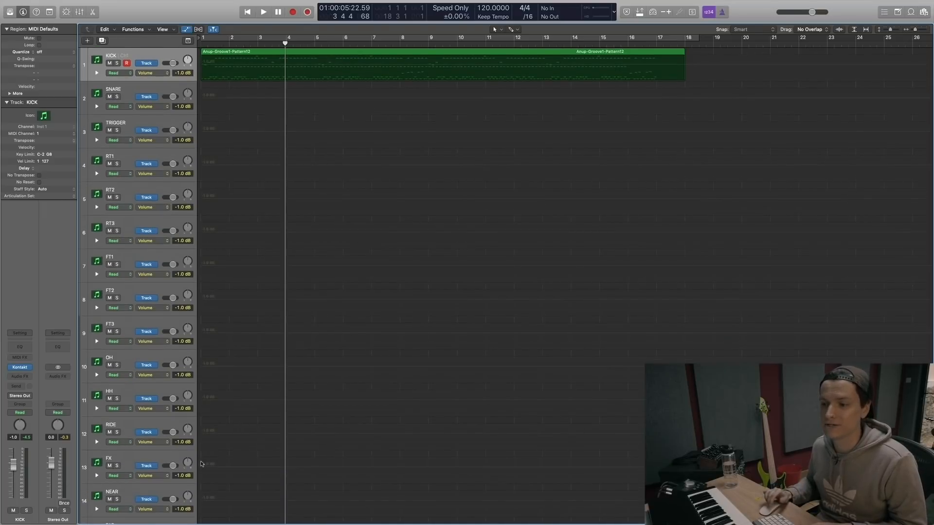
scroll("down", 3)
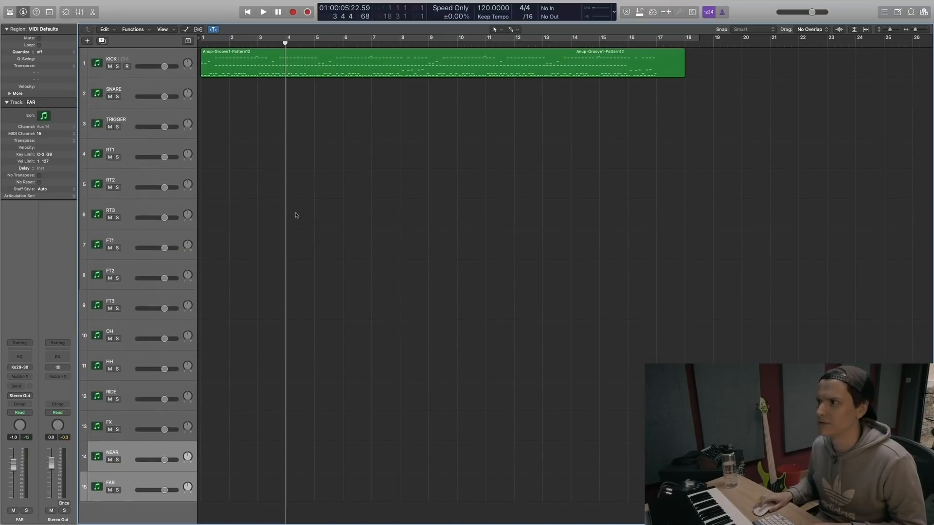
Select the groove region on the KICK track to set the cycle range.
left_click(113, 63)
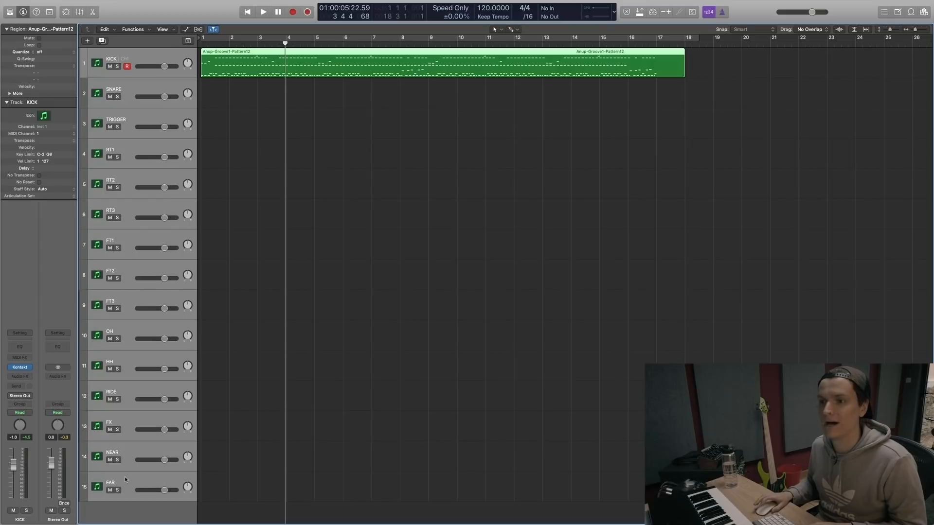
mouse_move(252, 39)
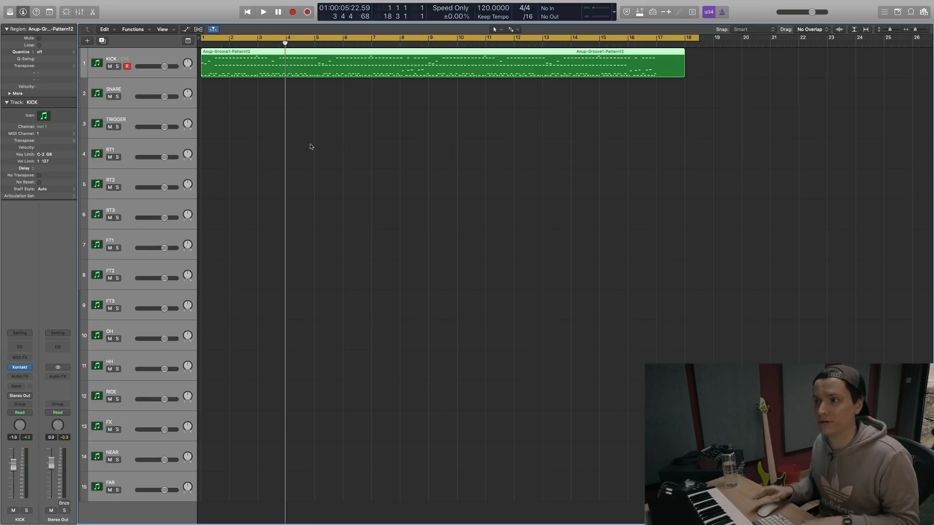
mouse_move(260, 134)
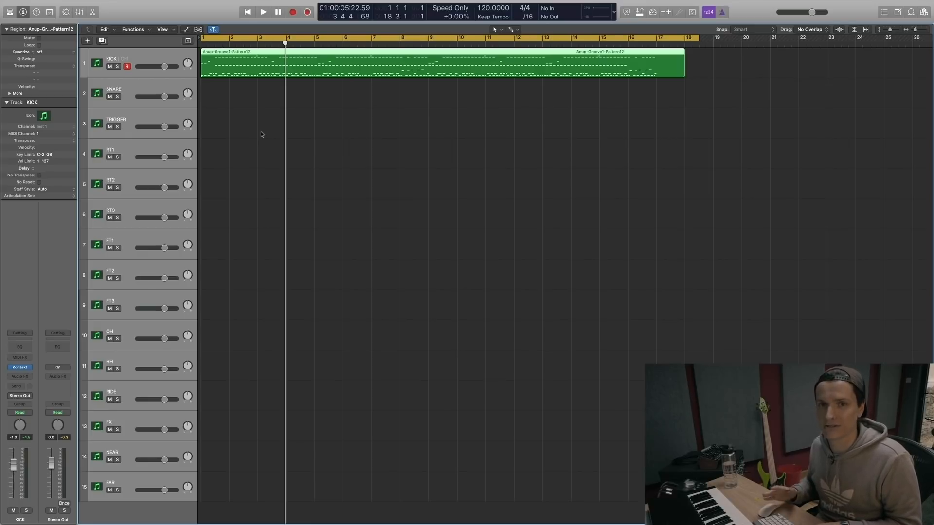
mouse_move(258, 125)
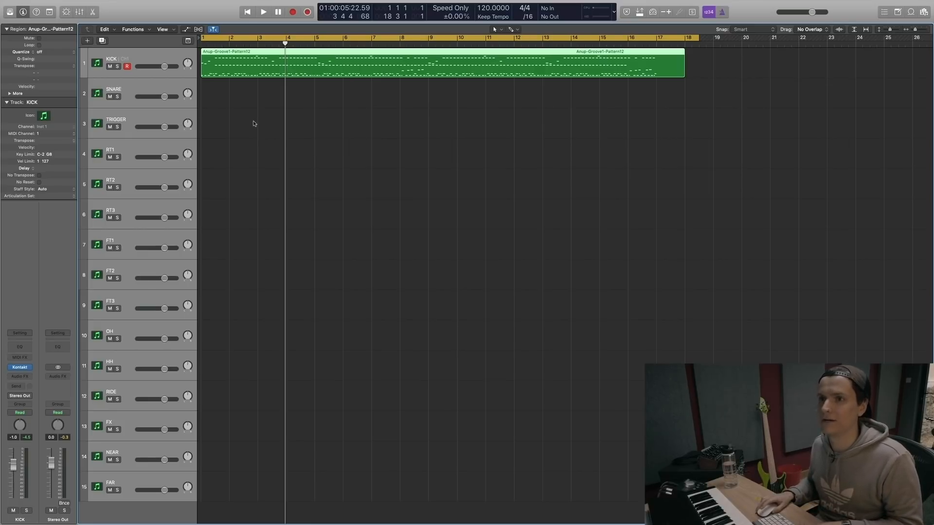
Export all tracks as audio into a new Desktop folder named 'Invasion Multi Out Audio'.
left_click(59, 4)
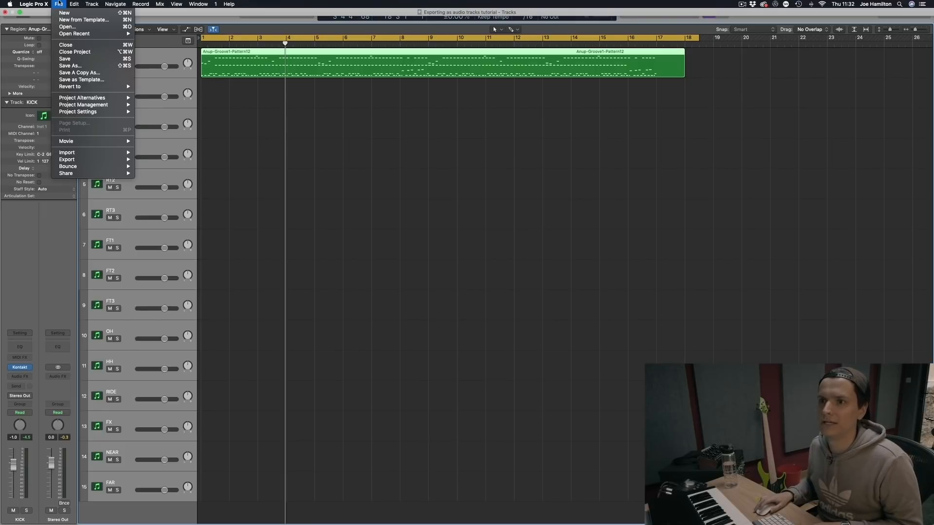
mouse_move(66, 159)
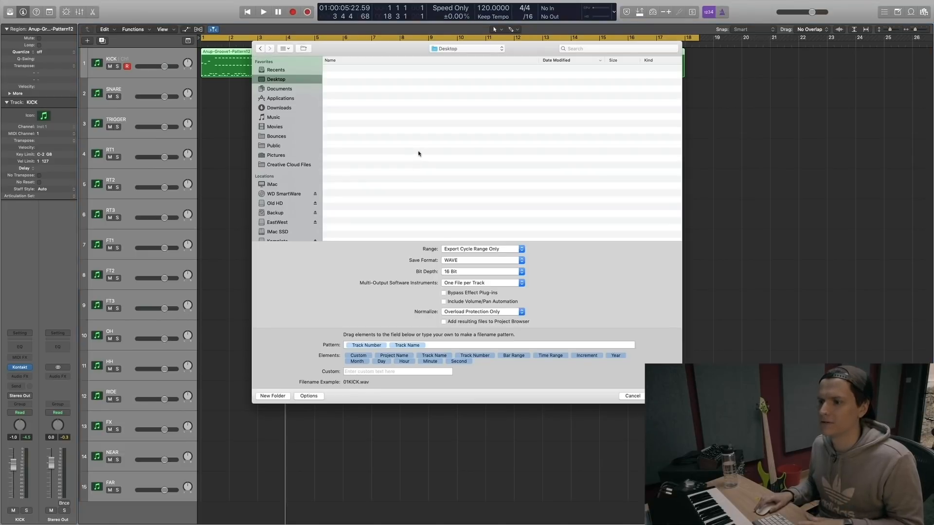
left_click(272, 396)
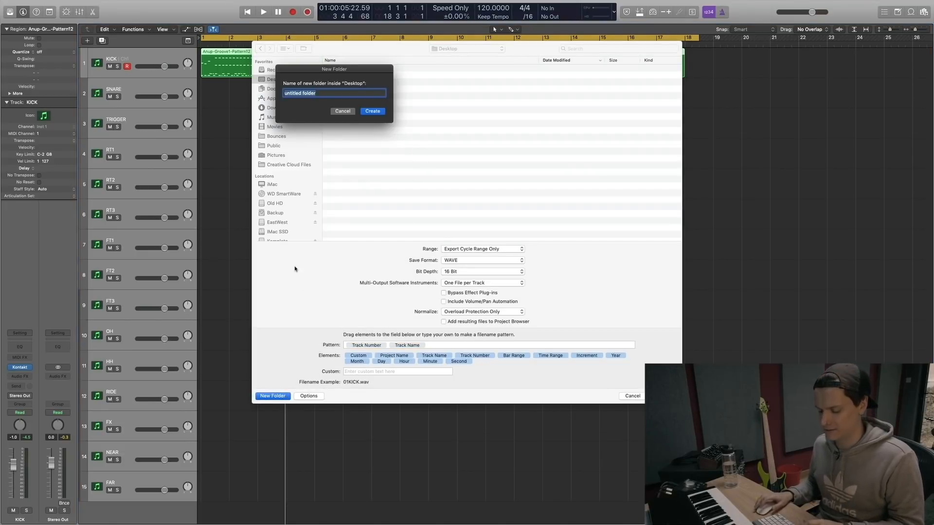
type("Invasion")
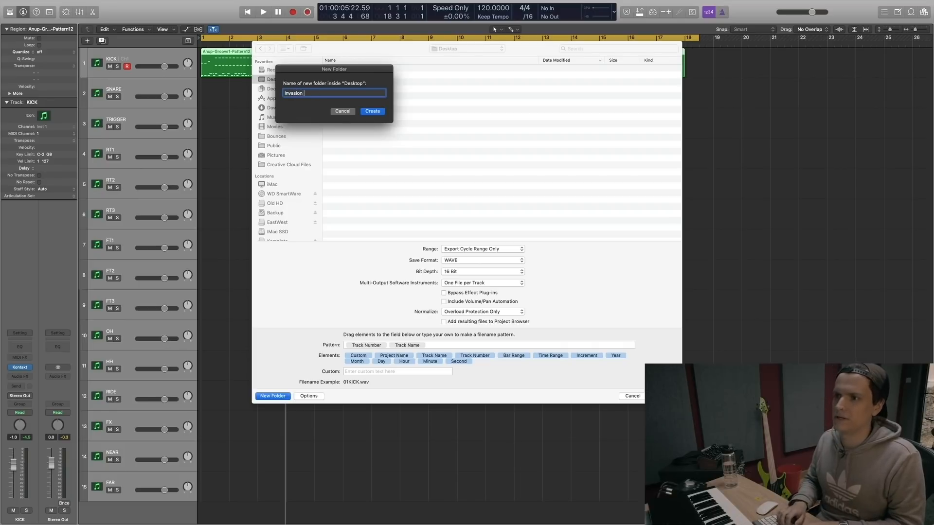
type("Multi Out")
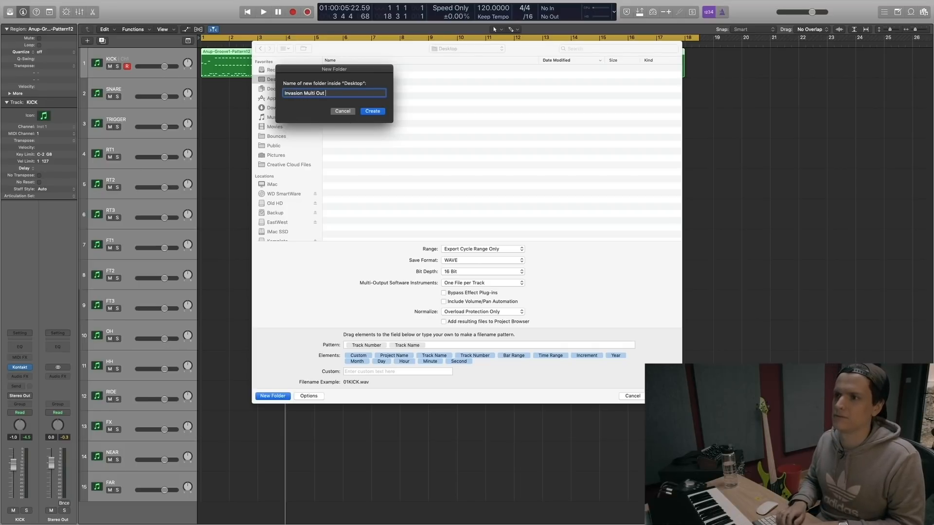
left_click(371, 111)
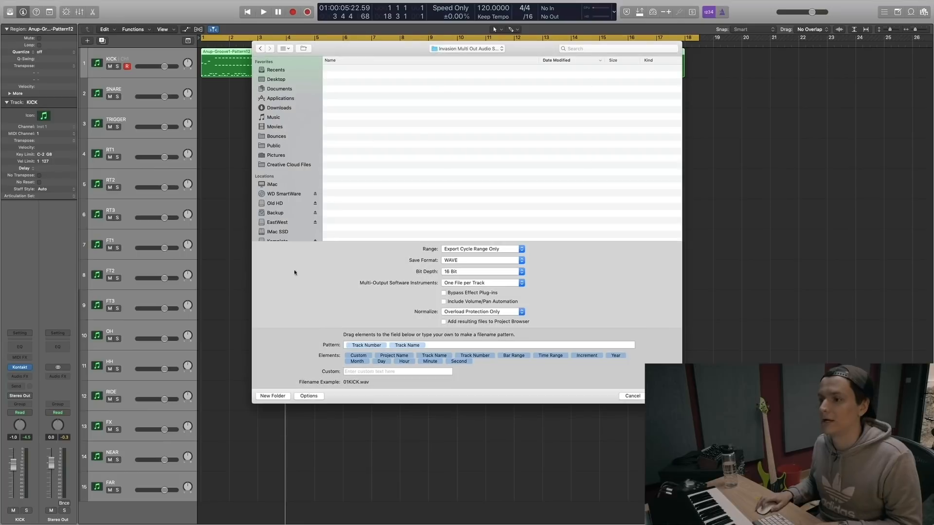
mouse_move(431, 258)
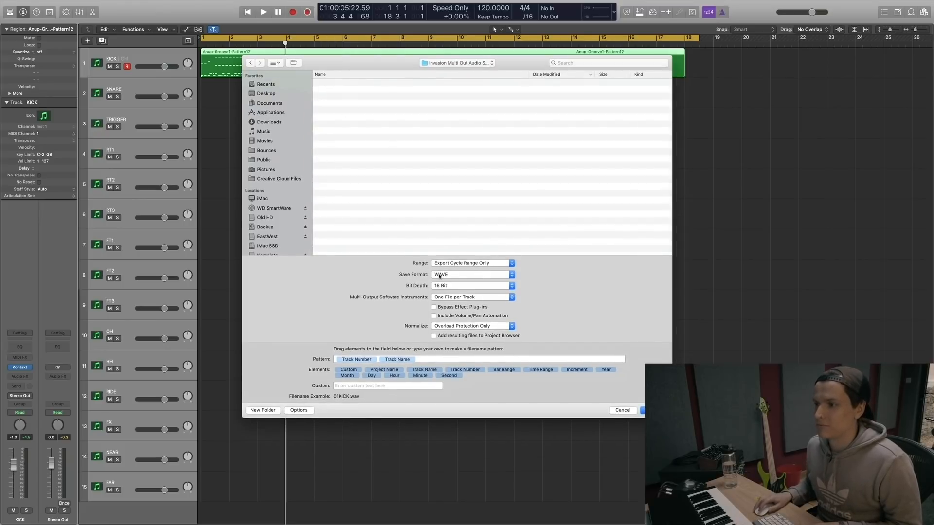
mouse_move(438, 287)
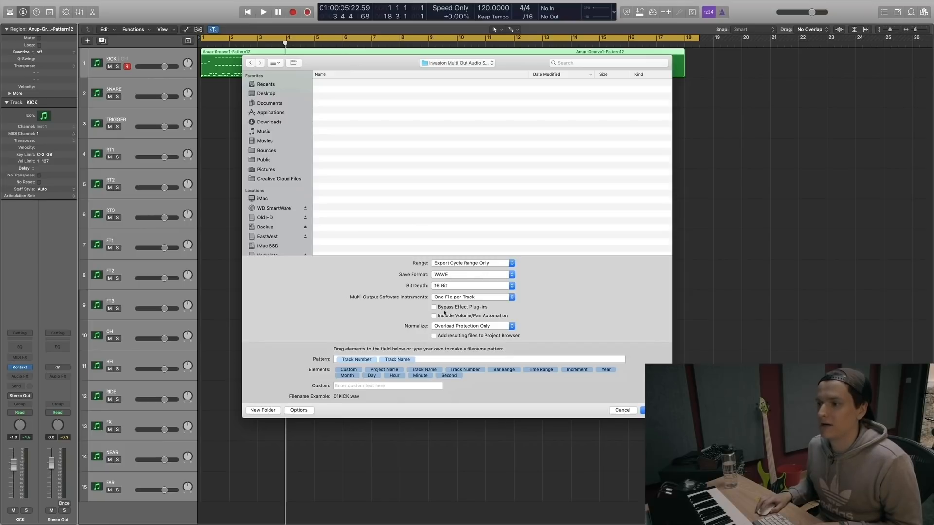
mouse_move(444, 311)
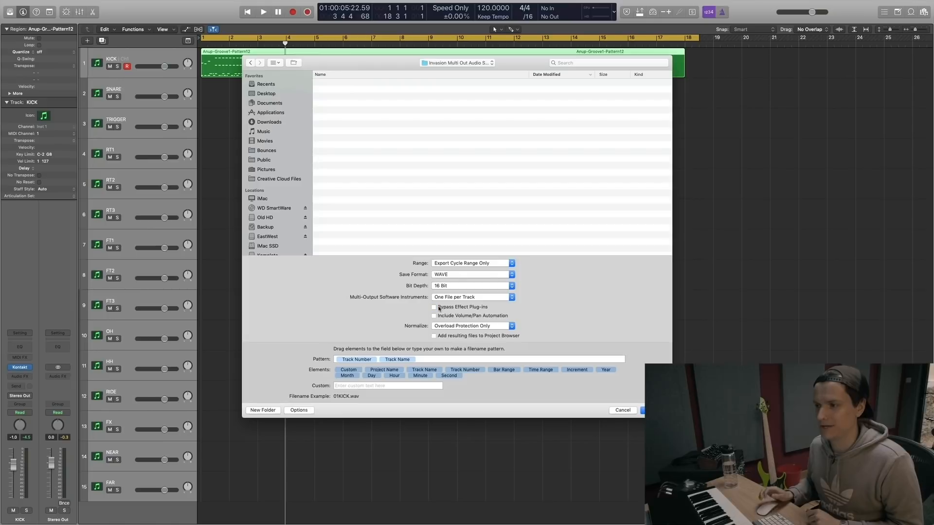
Turn Normalize off and trim the filename pattern to Track Name only.
left_click(433, 316)
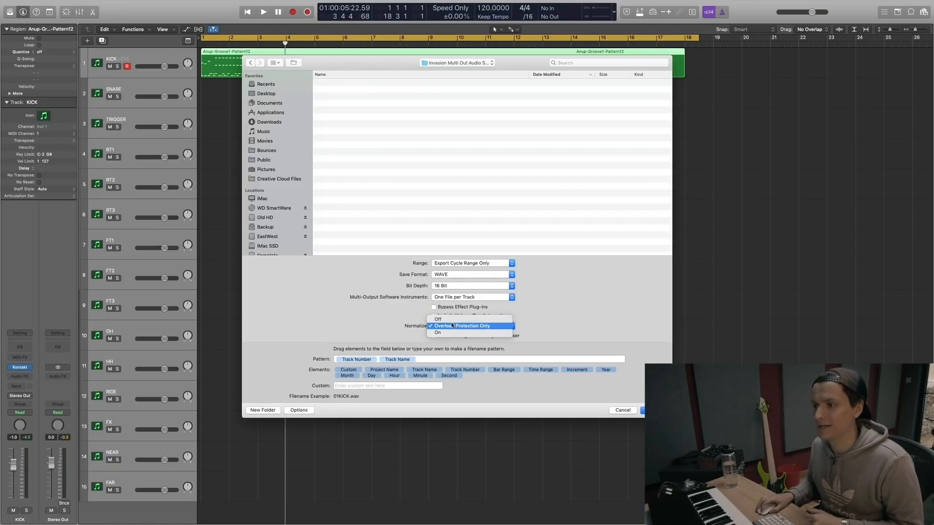
left_click(438, 319)
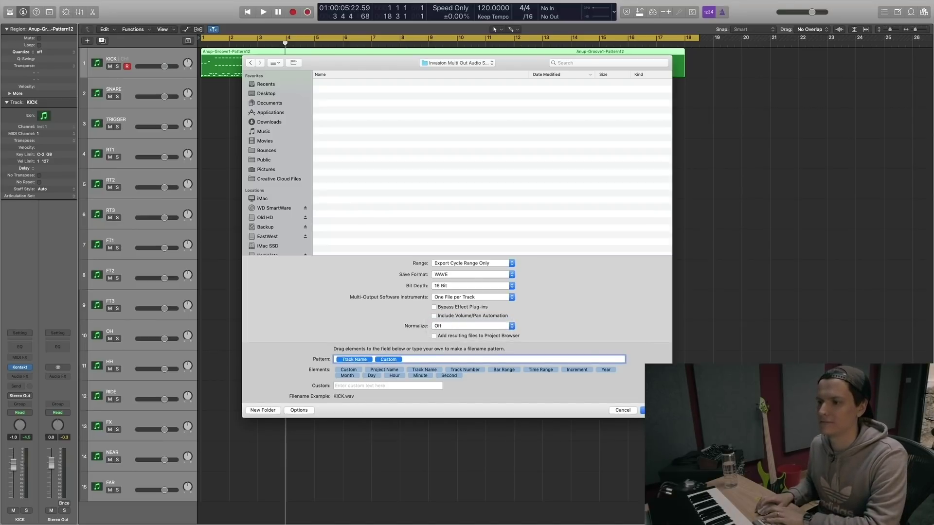
left_click(388, 359)
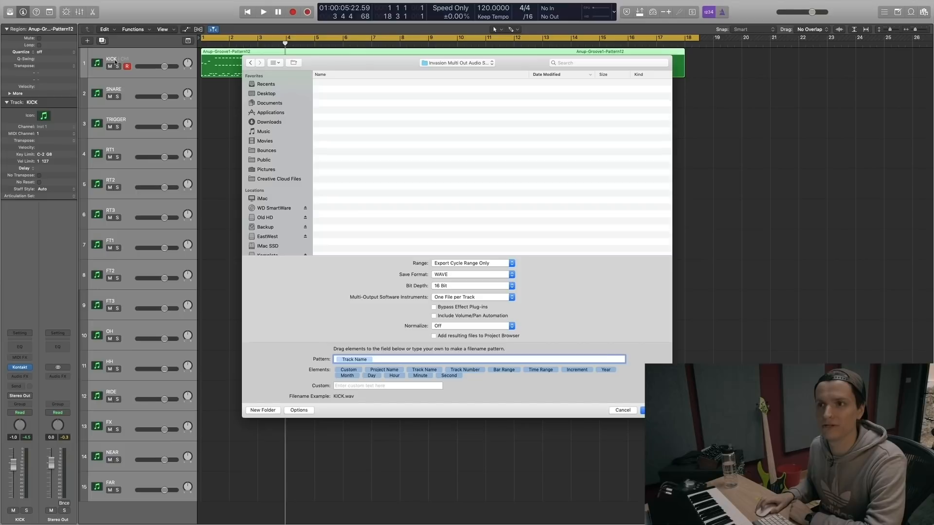
mouse_move(121, 165)
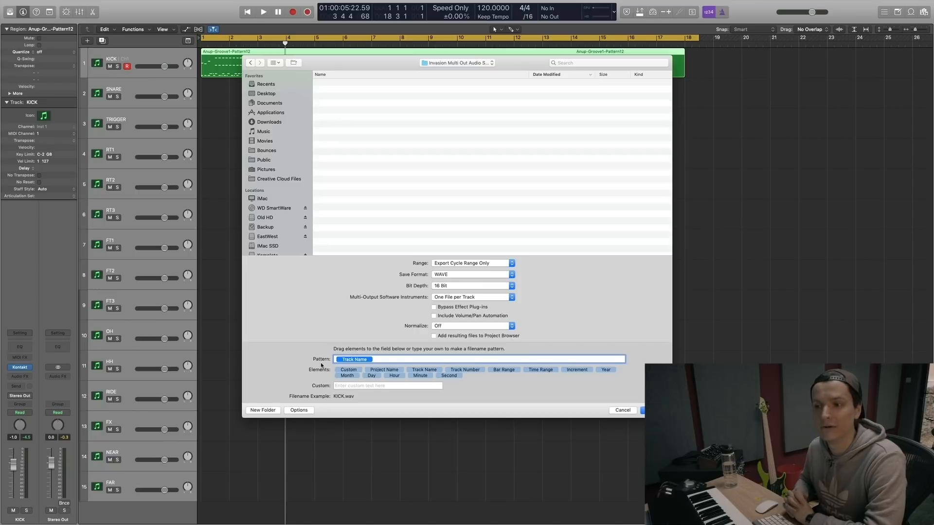
mouse_move(159, 247)
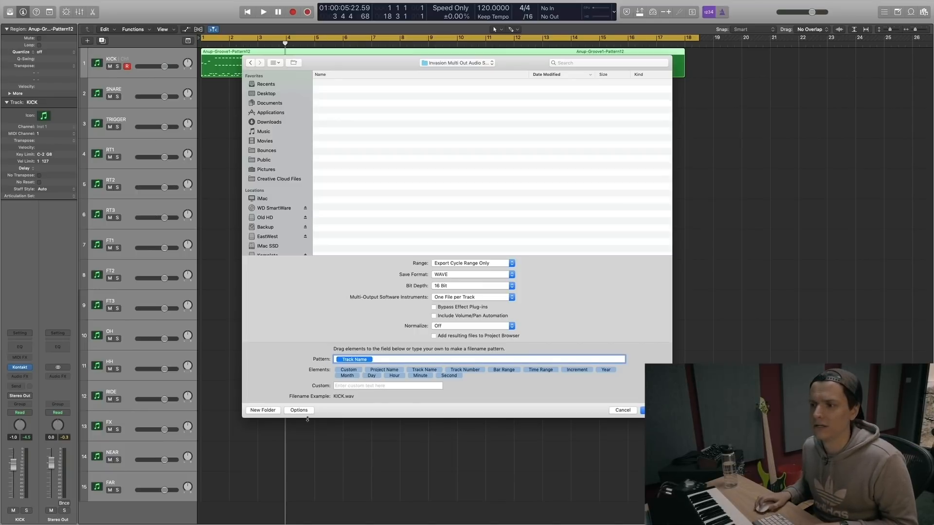
Add the Track Number element before Track Name, giving filenames like 01KICK.wav.
left_click(464, 370)
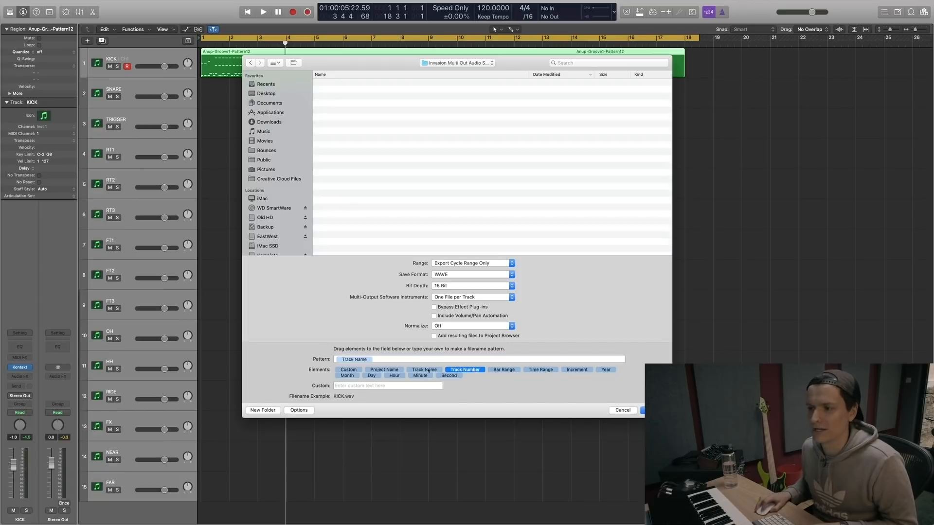
left_click(465, 369)
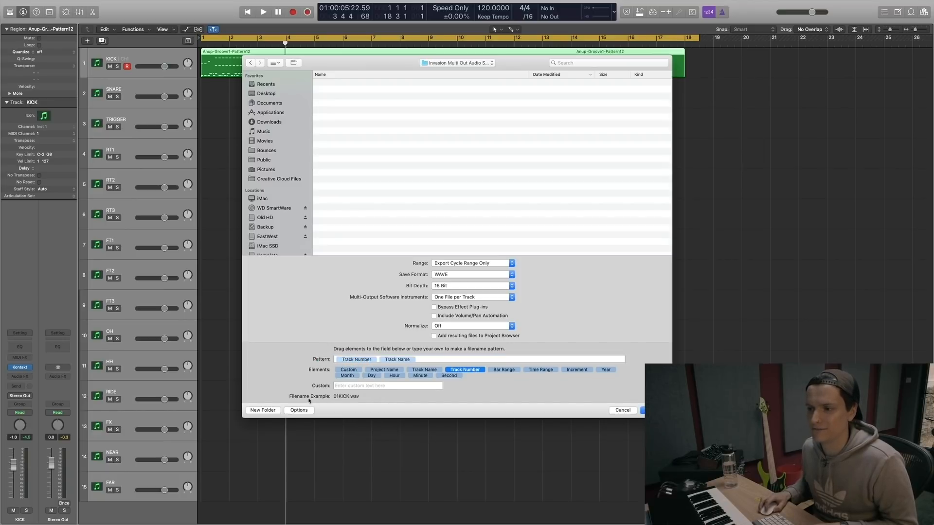
mouse_move(337, 402)
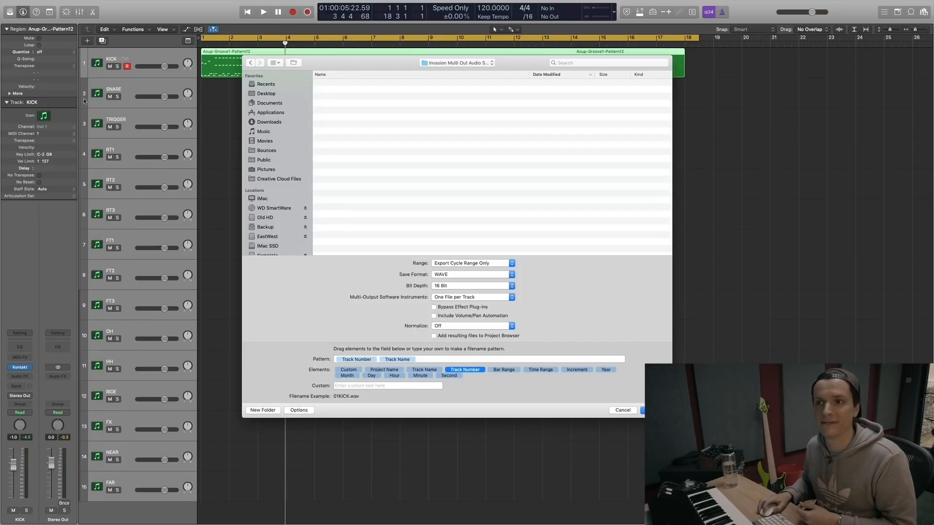
mouse_move(360, 225)
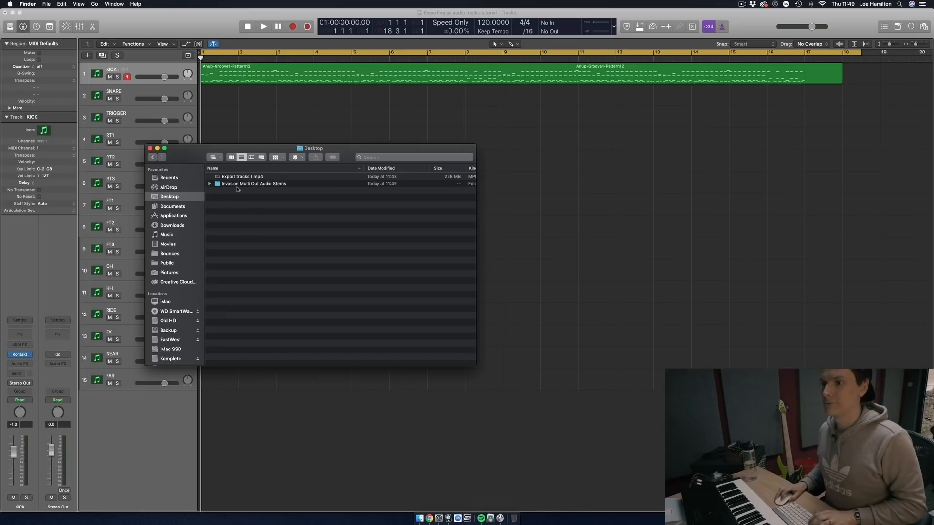
Open the 'Invasion Multi Out Audio Stems' folder in Finder.
double_click(253, 184)
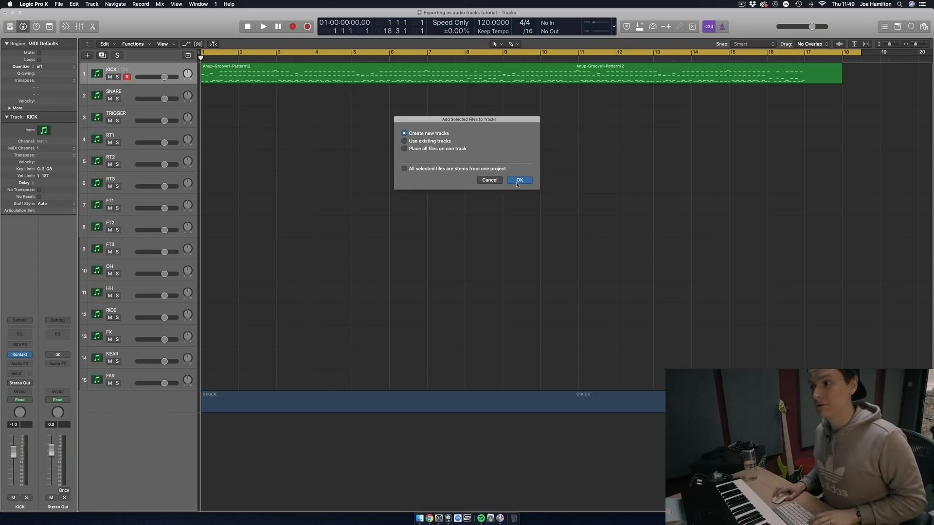
Add the stems as new tracks, 01KICK_2 through 15FAR_2, and scroll down to view them.
left_click(517, 180)
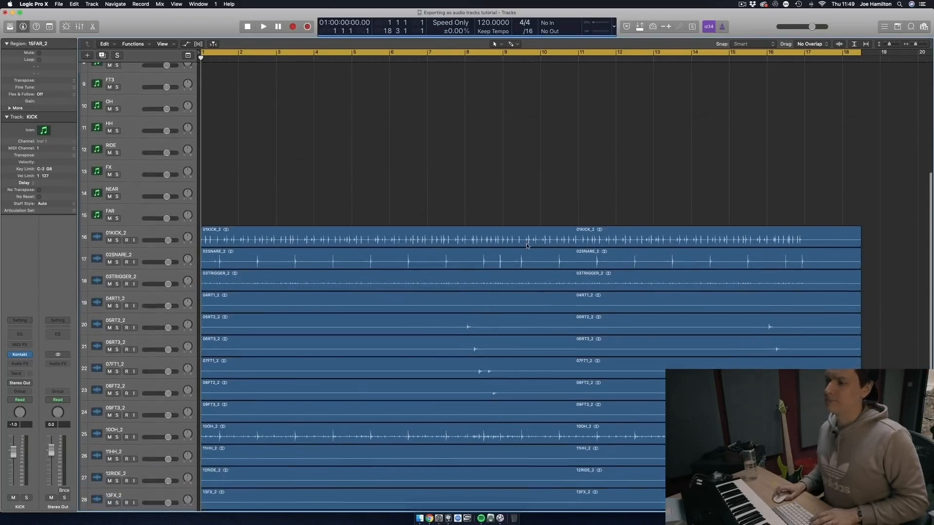
scroll("down", 3)
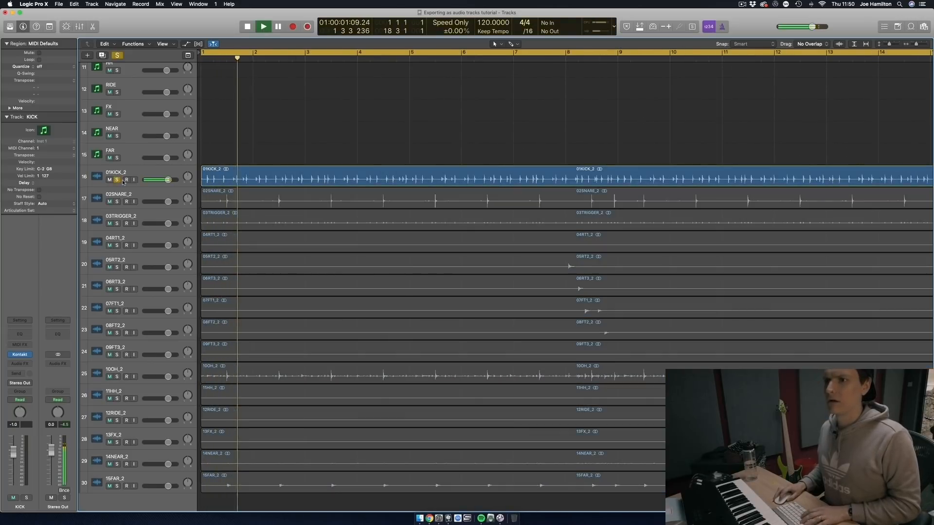
Unsolo track 16 and play back all fifteen imported stems, stopping around bar 9.
left_click(117, 202)
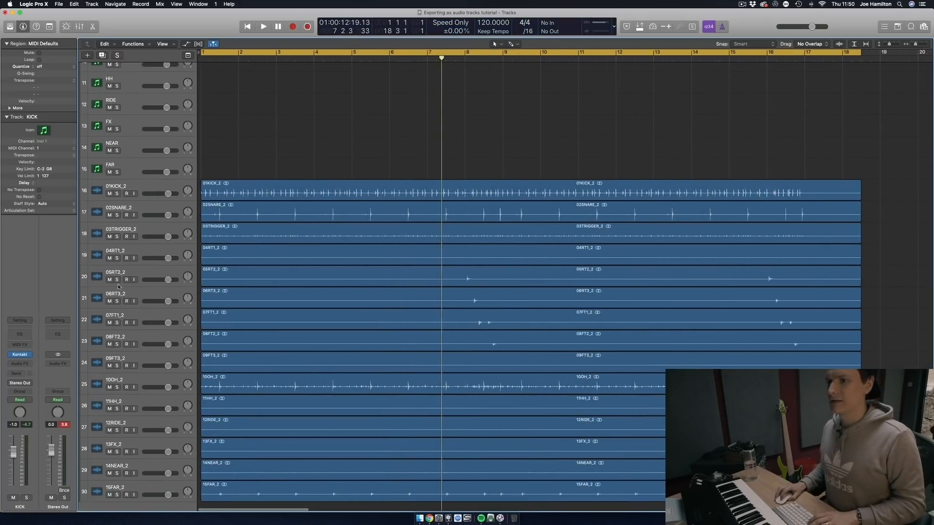
left_click(263, 26)
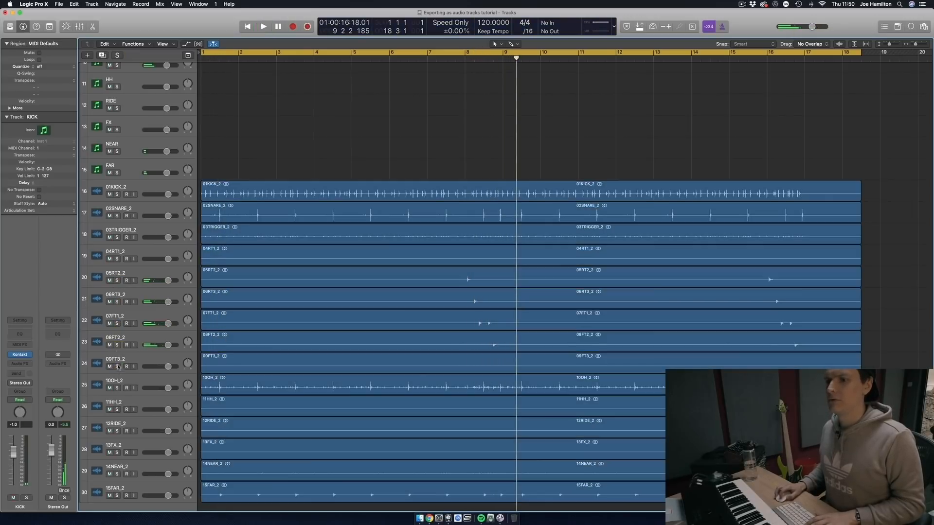
scroll("up", 3)
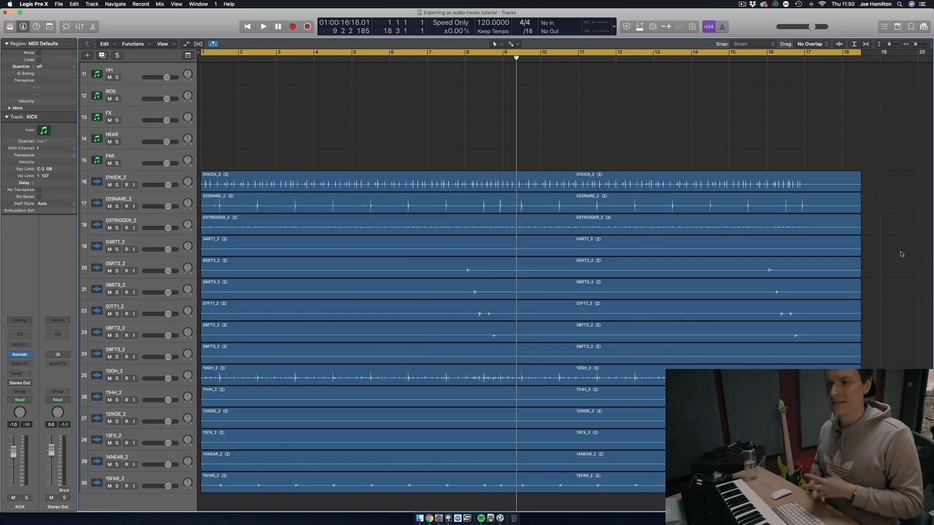